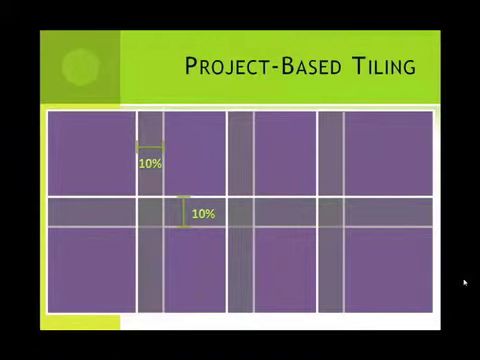
Advance past the Project-Based Tiling slide showing tiles overlapping by 10%
{"action": "key", "text": "right"}
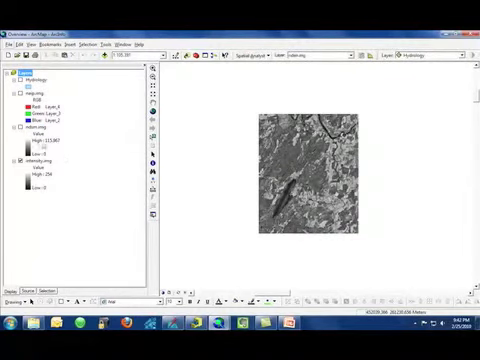
Bring the ERDAS Imagine window with the false-colour lake image to the front
{"action": "left_click", "coordinate": [44, 124]}
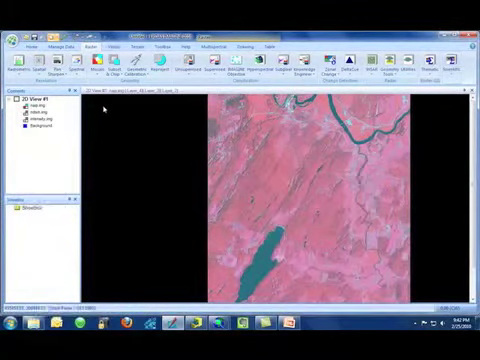
Start Dice an Image and choose the dimension units for the tile sizes
{"action": "left_click", "coordinate": [112, 62]}
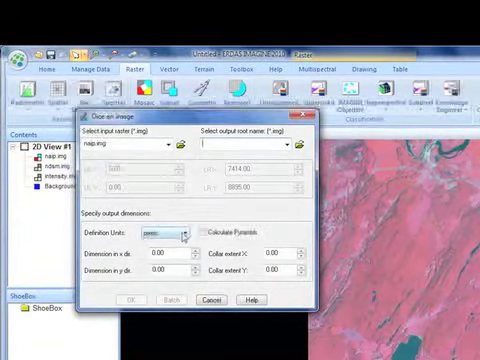
{"action": "left_click", "coordinate": [180, 232]}
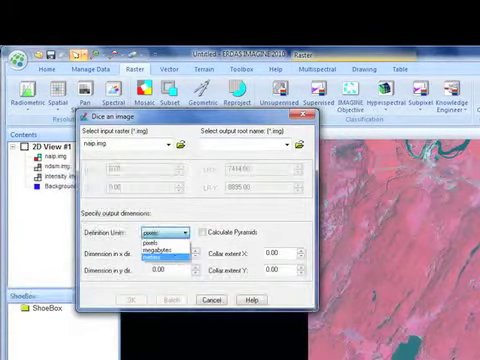
{"action": "left_click", "coordinate": [160, 250]}
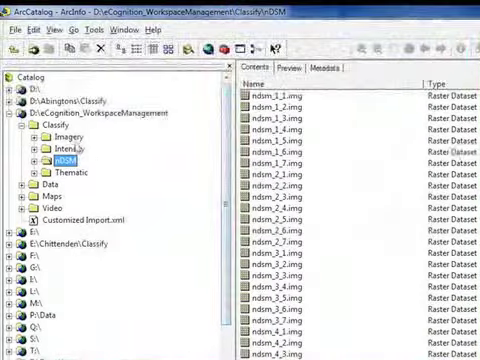
Browse the tile files in the Images and Intensity folders in the Catalog tree
{"action": "left_click", "coordinate": [60, 136]}
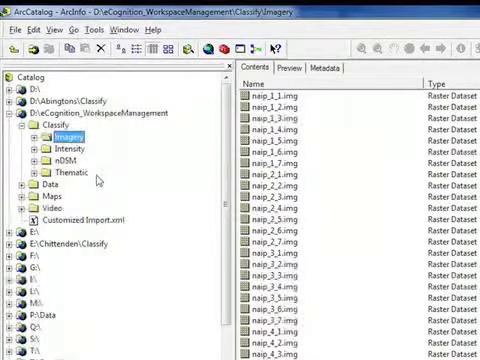
{"action": "left_click", "coordinate": [68, 148]}
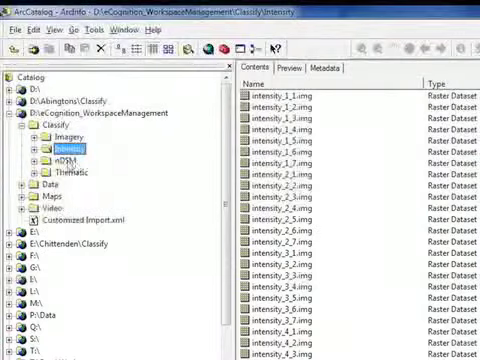
{"action": "left_click", "coordinate": [54, 160]}
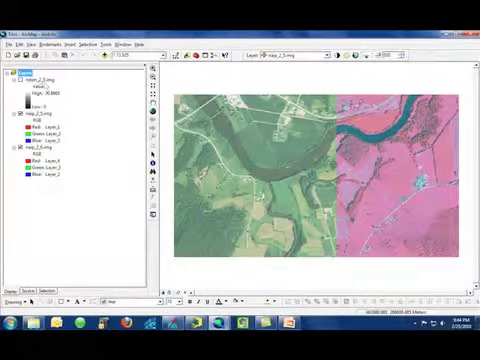
Turn on a grayscale tile layer in ArcMap beside the false-colour imagery
{"action": "left_click", "coordinate": [16, 74]}
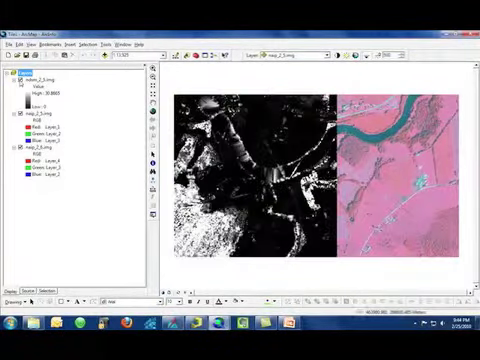